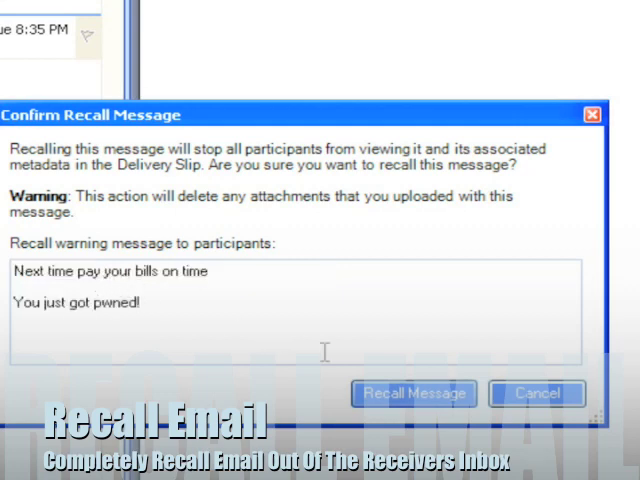
Step: Confirm recalling the sent message with the pay-your-bills warning note
left_click(414, 392)
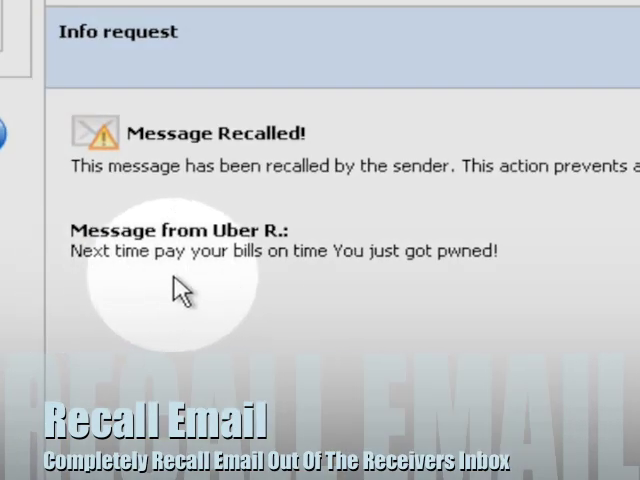
mouse_move(548, 276)
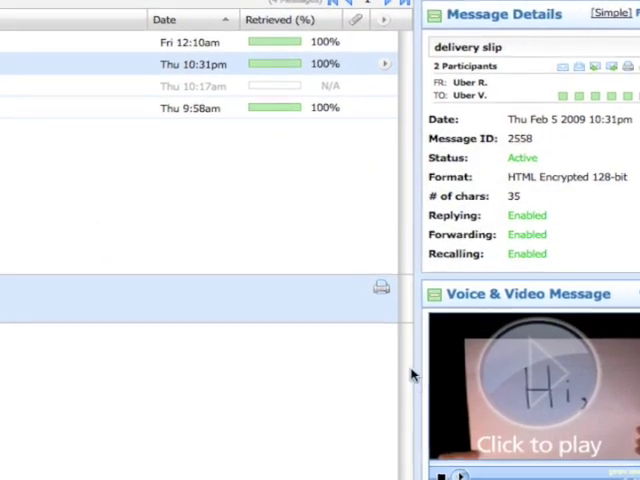
Step: Review the delivery slip down to Message Tracking, then play and pause the voice & video message
scroll("down", 3)
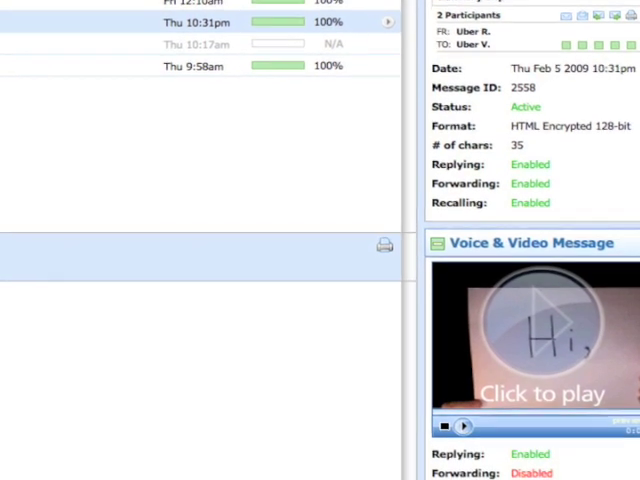
scroll("down", 3)
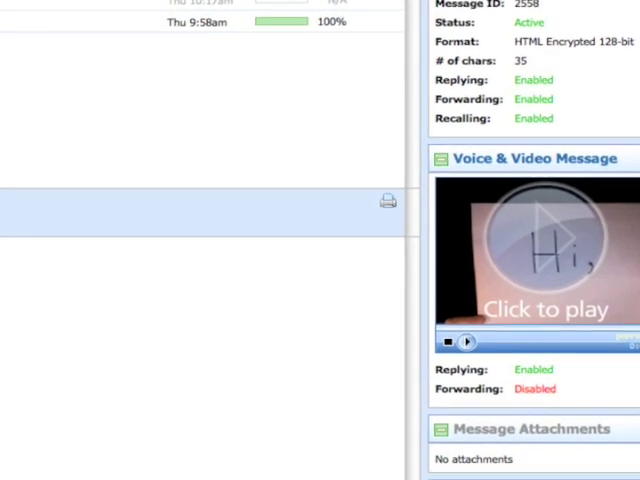
scroll("down", 3)
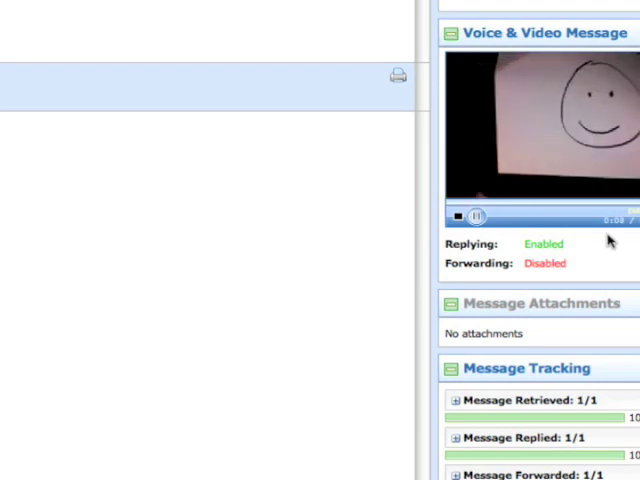
left_click(476, 216)
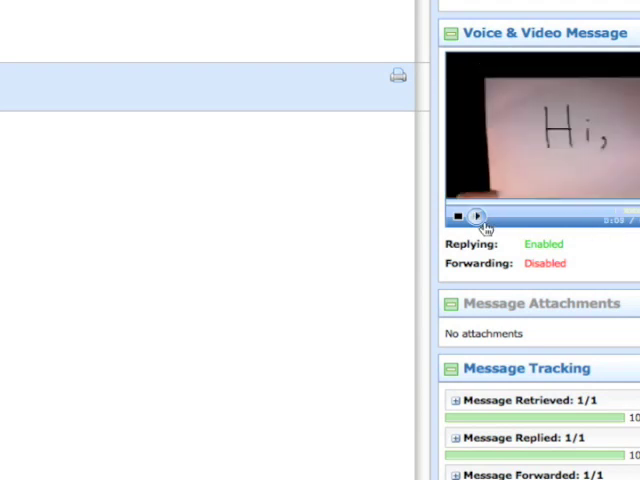
left_click(476, 216)
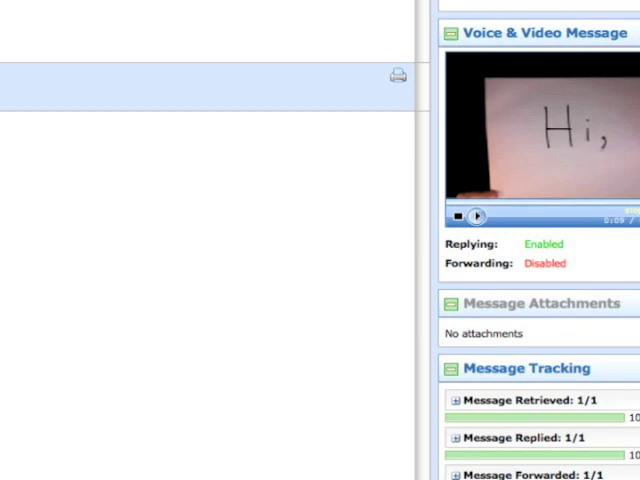